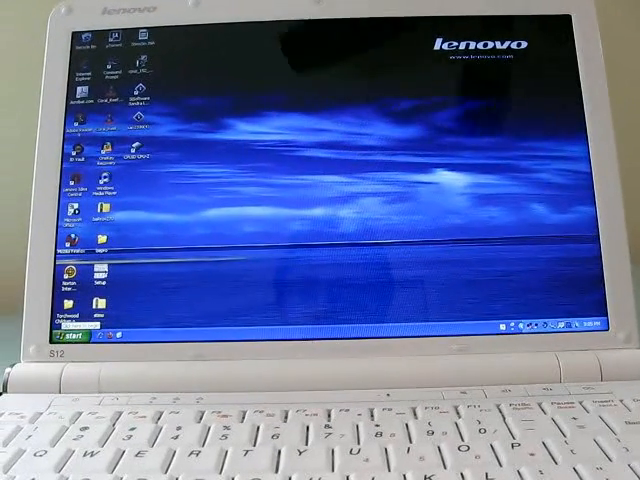
Launch the Lenovo VeriFace face registration wizard from the desktop shortcut.
left_click(68, 332)
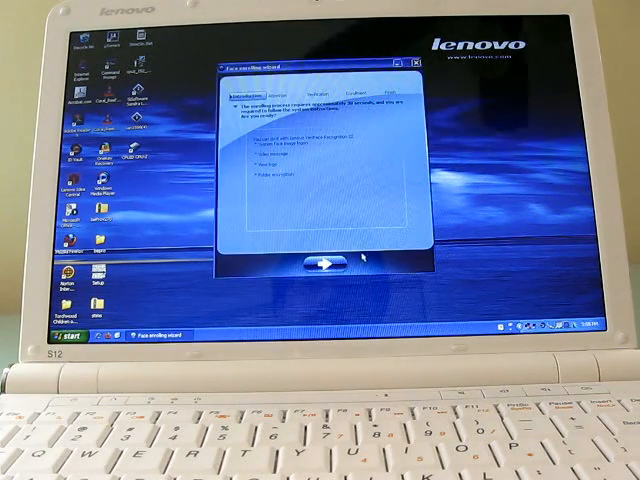
Advance the VeriFace wizard to the Windows account password step.
left_click(322, 264)
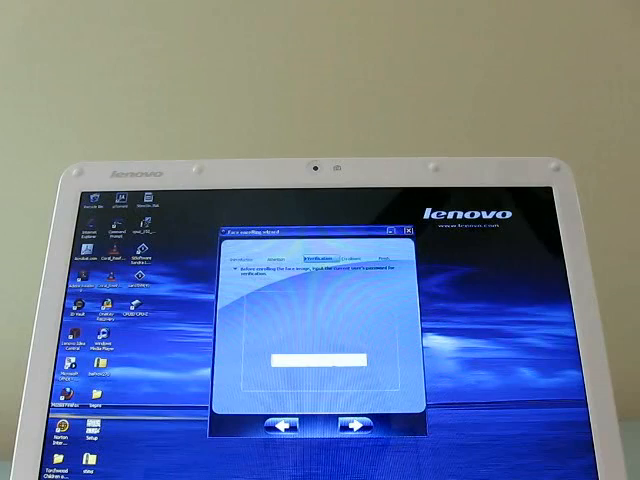
Enter the Windows account password to complete the VeriFace face registration.
type("password")
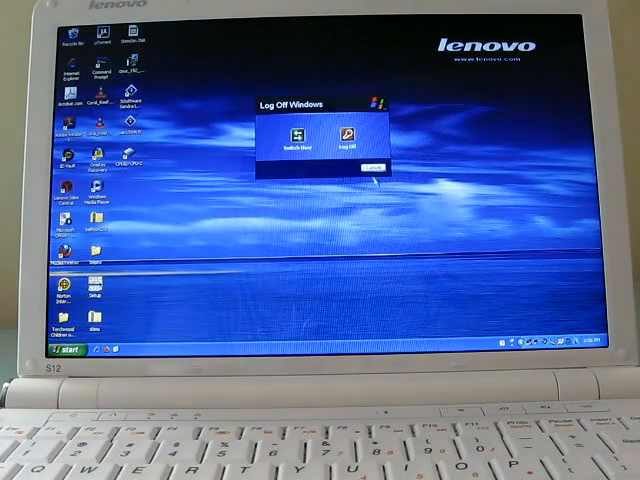
Log off Windows and log back in by face recognition to reach the welcome screen.
left_click(348, 136)
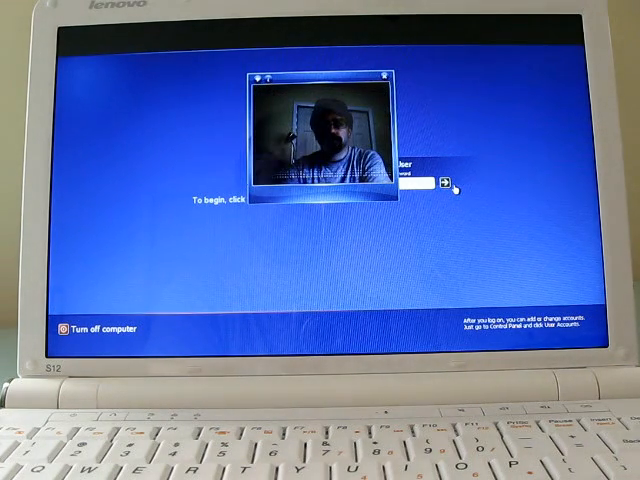
left_click(448, 184)
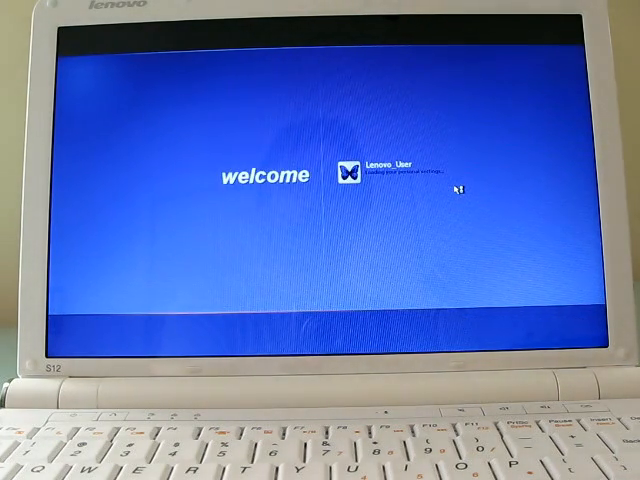